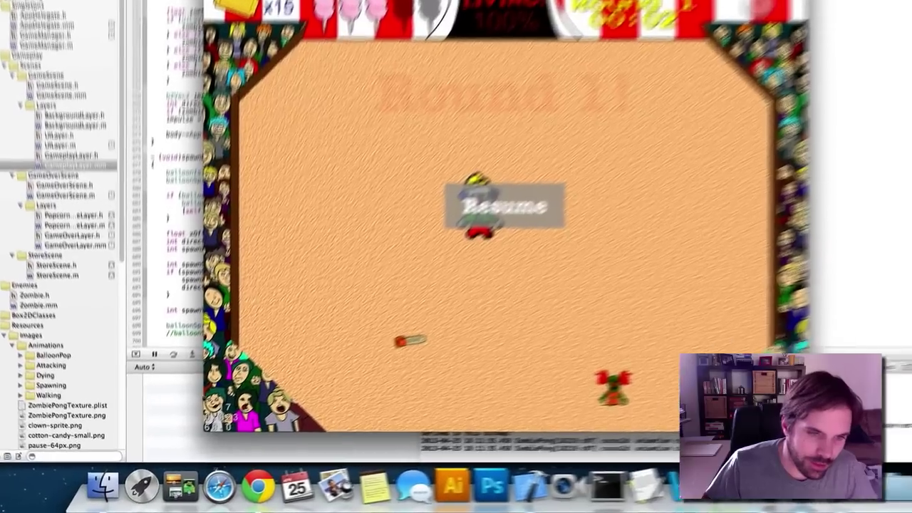
Resume the paused Round 1 of ZombiePong in the iOS Simulator
left_click(505, 205)
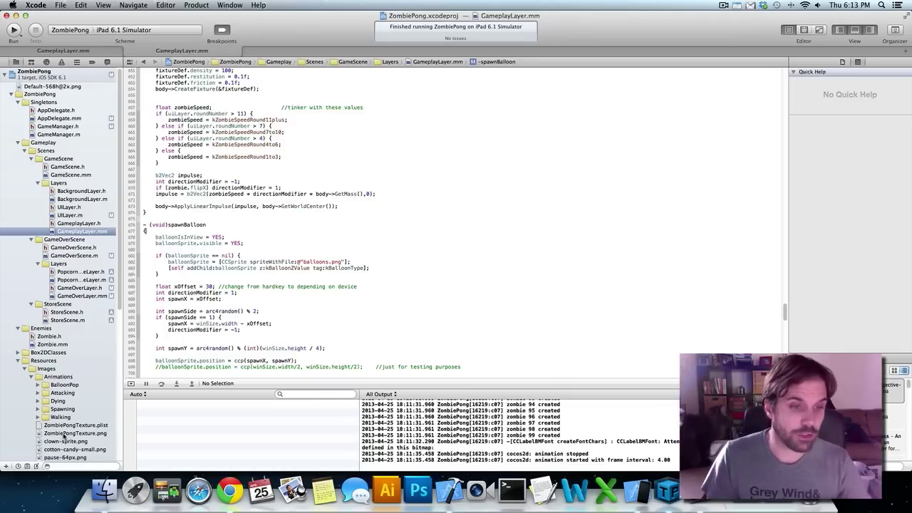
Show ZombiePongTexture.png from Resources > Images in the Xcode editor
left_click(74, 434)
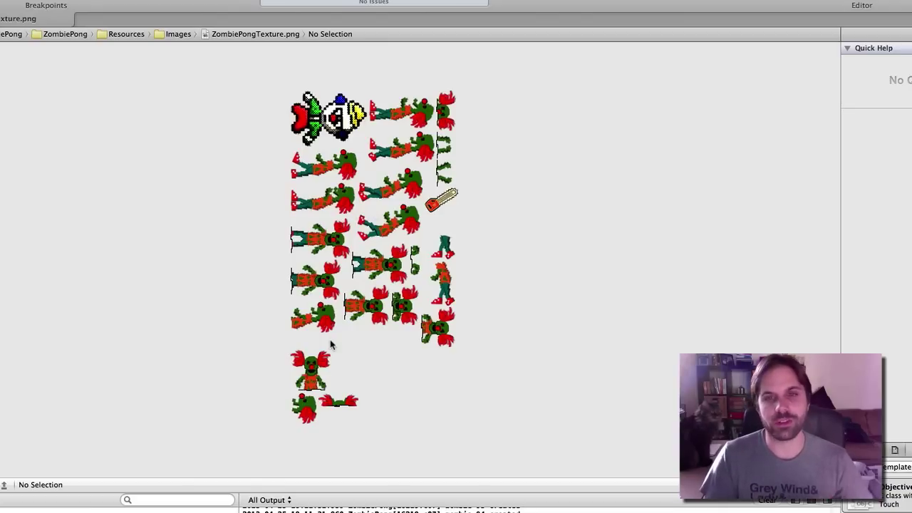
mouse_move(391, 392)
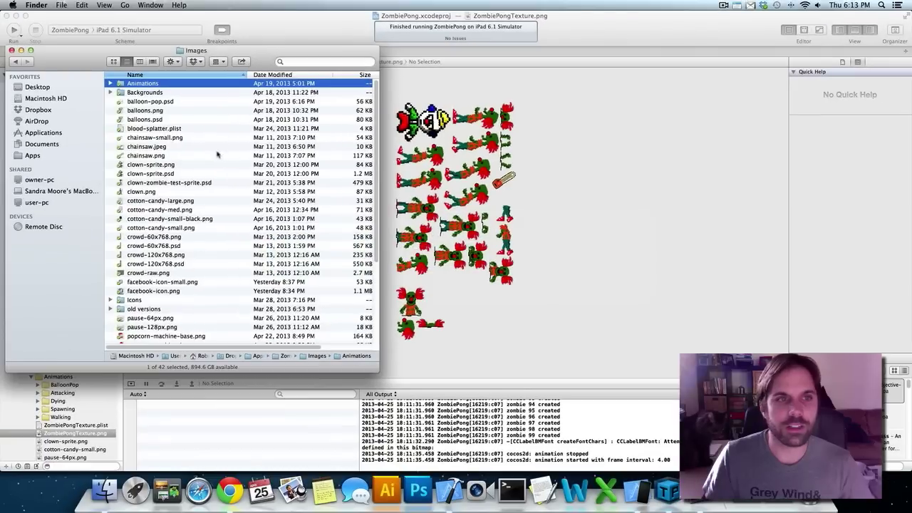
Quick Look balloon-pop-1.png inside Animations > BalloonPop in Finder
left_click(111, 83)
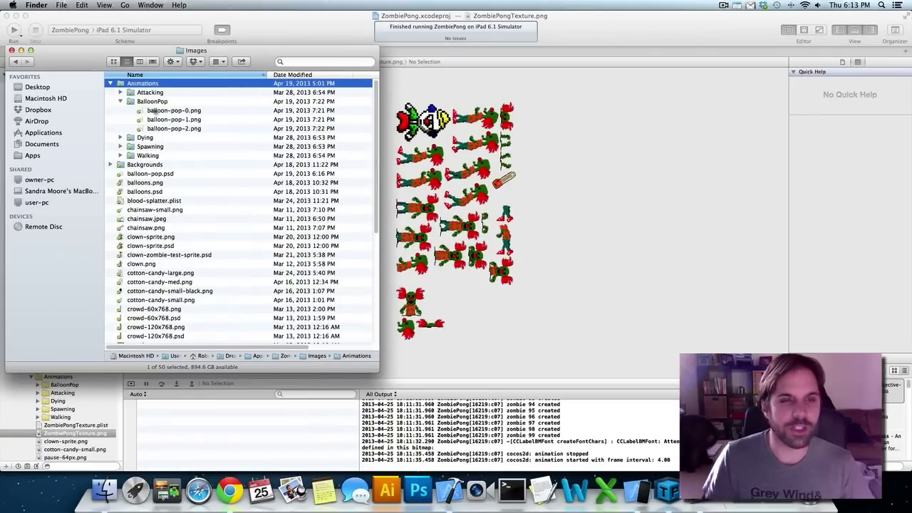
left_click(174, 120)
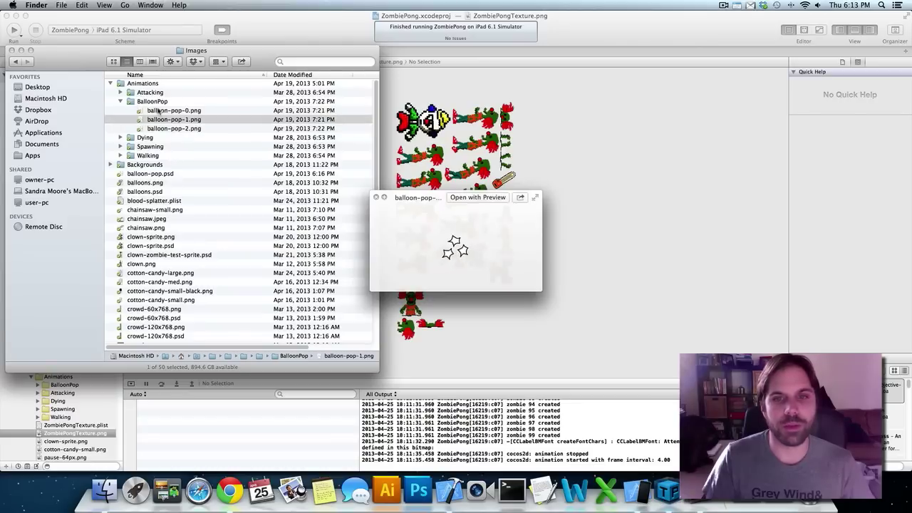
left_click(174, 110)
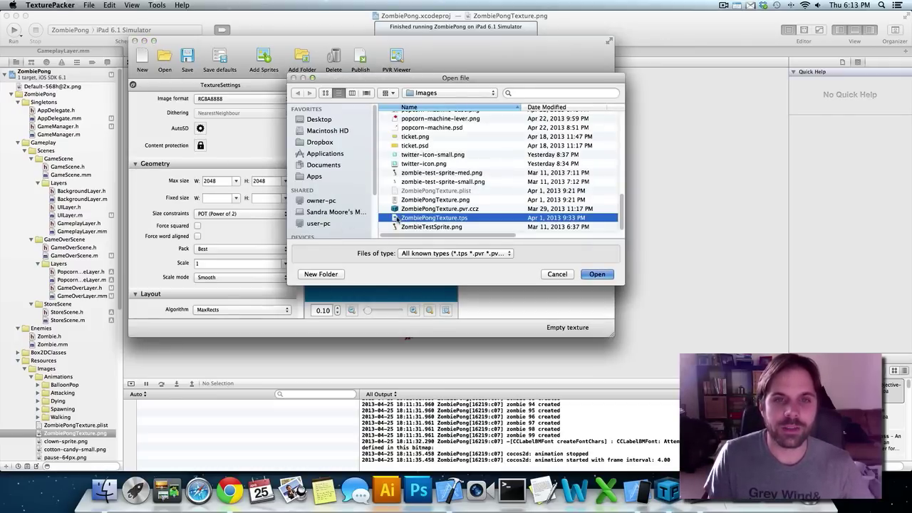
Load ZombiePongTexture.tps from the Images folder into TexturePacker
left_click(596, 274)
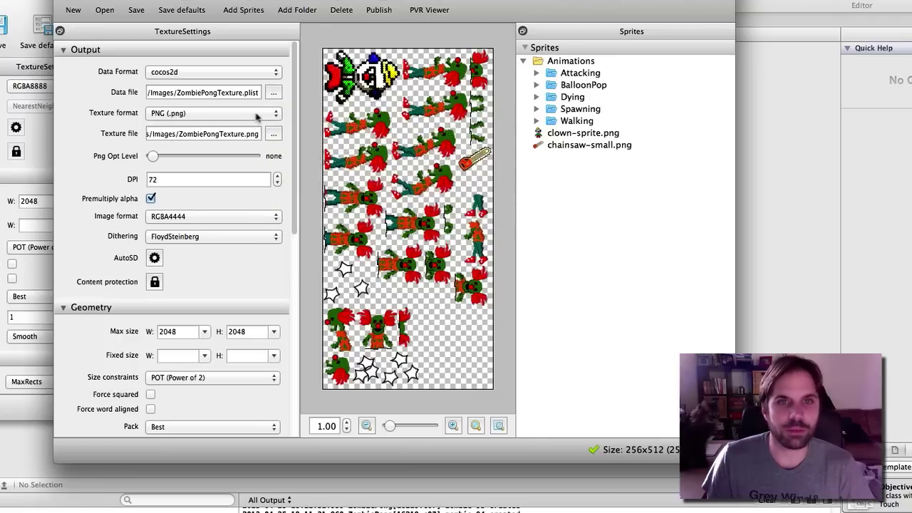
left_click(212, 112)
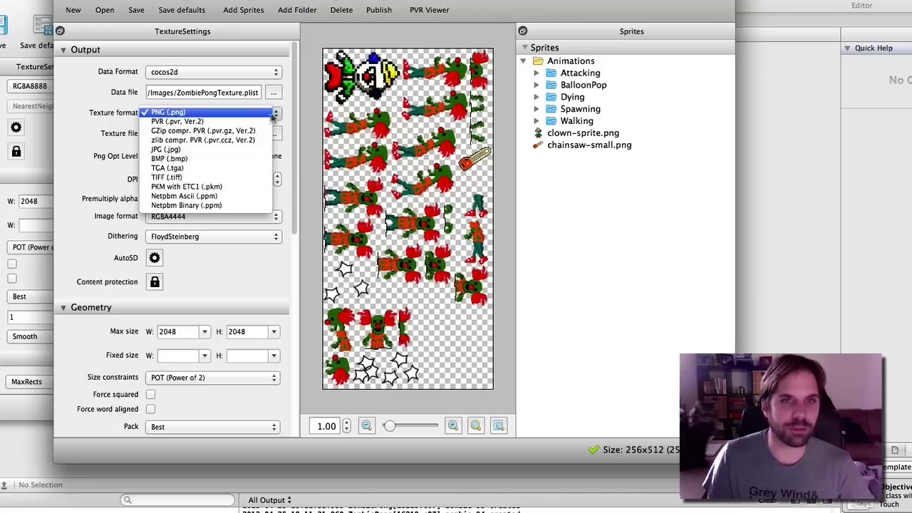
mouse_move(165, 150)
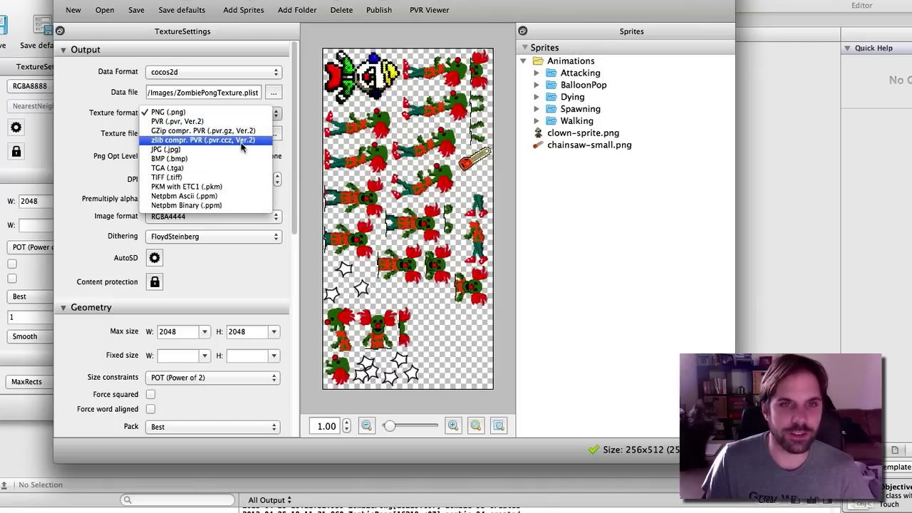
left_click(170, 111)
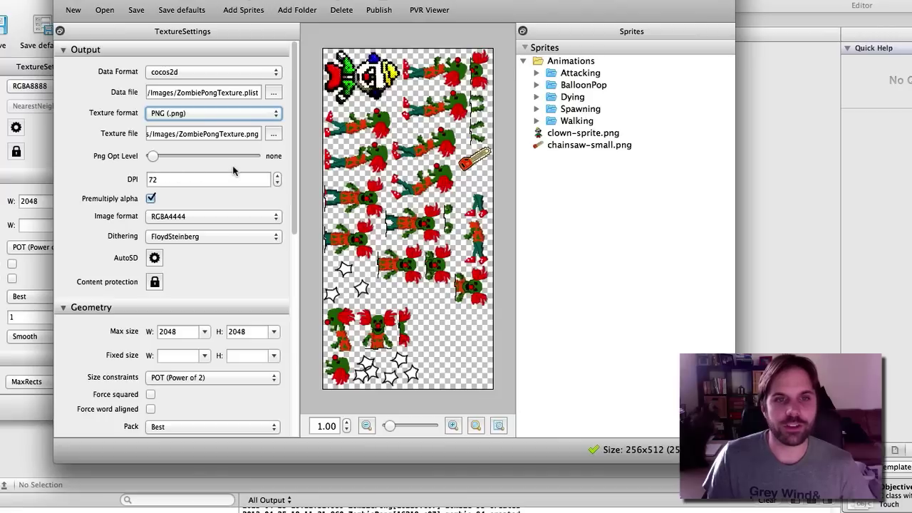
mouse_move(239, 208)
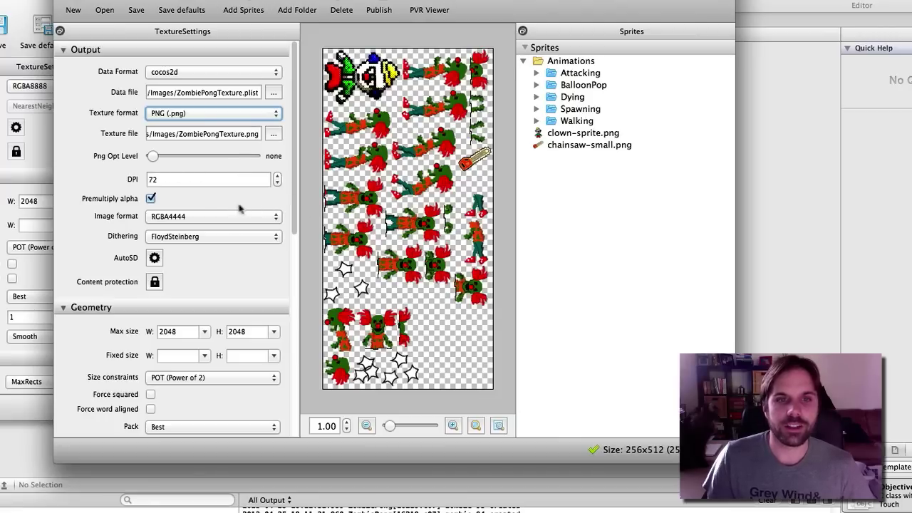
left_click(212, 216)
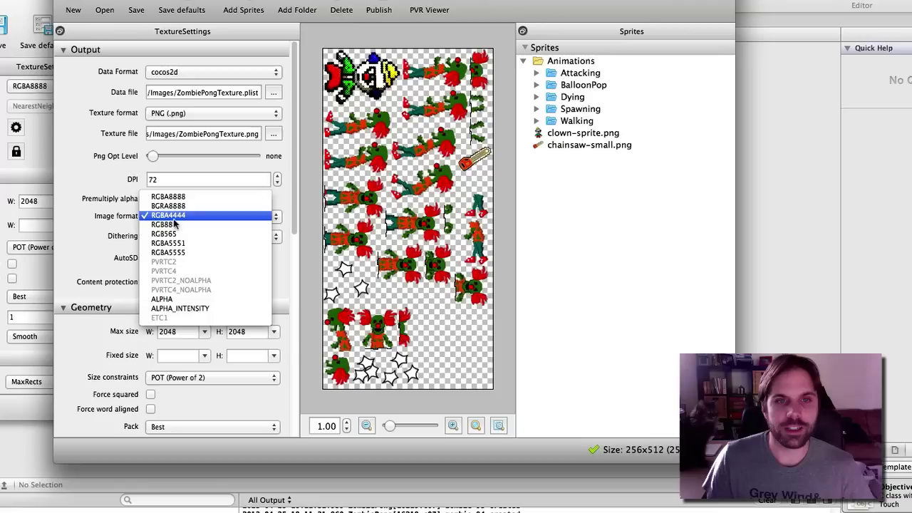
mouse_move(168, 197)
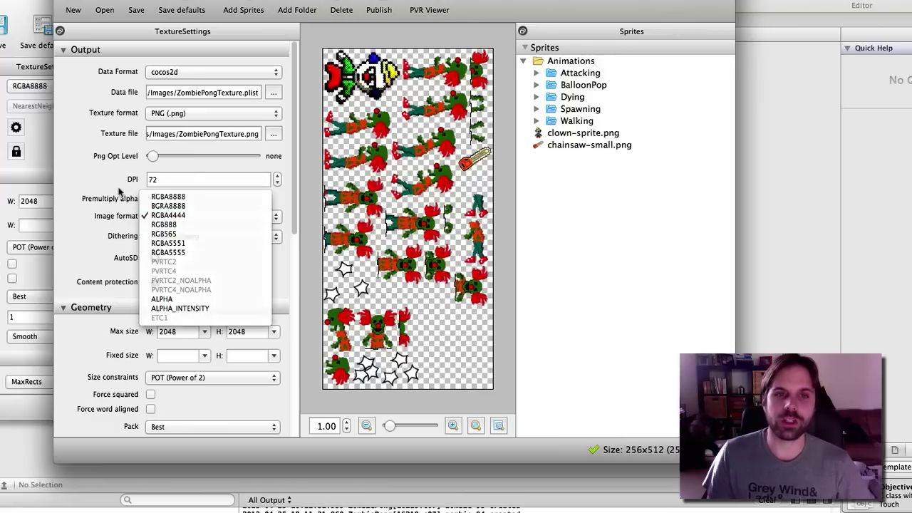
left_click(168, 215)
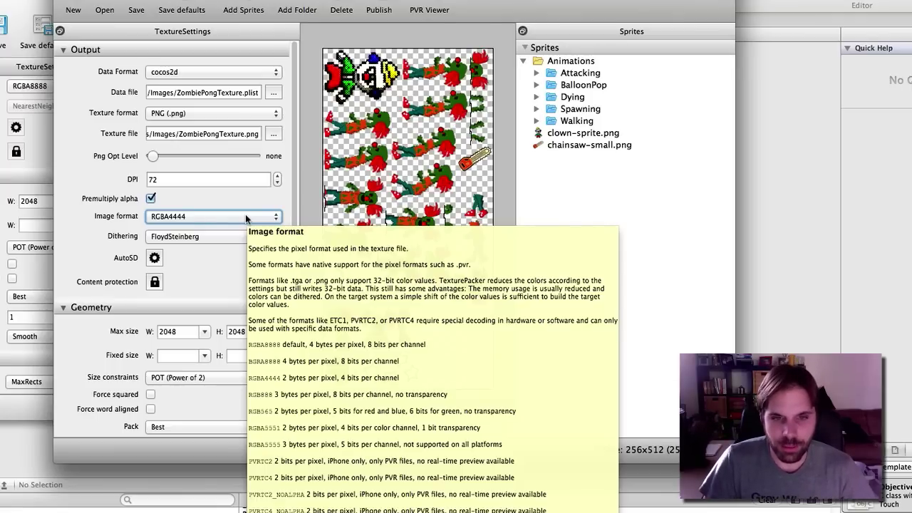
left_click(214, 217)
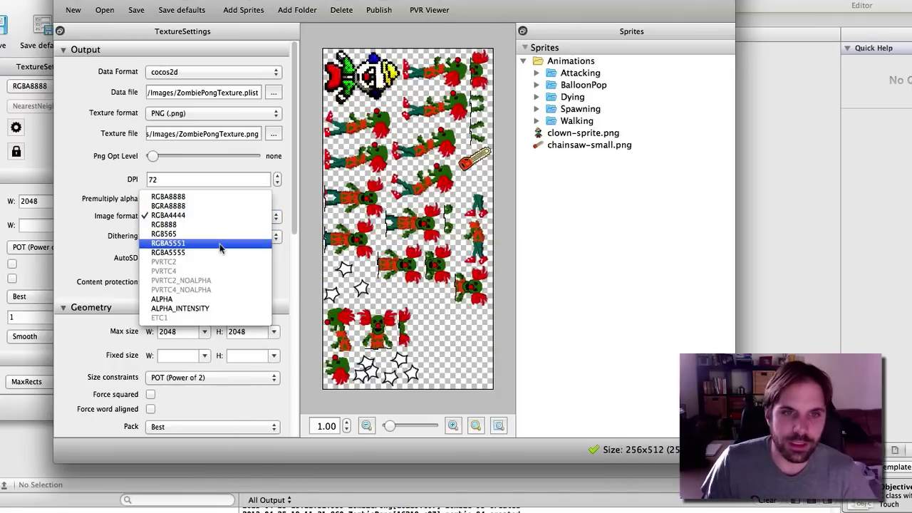
left_click(162, 233)
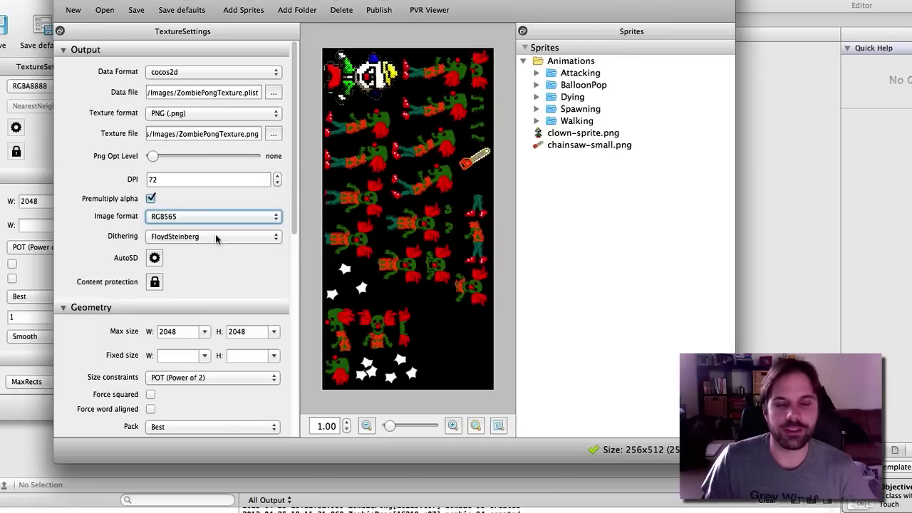
mouse_move(416, 288)
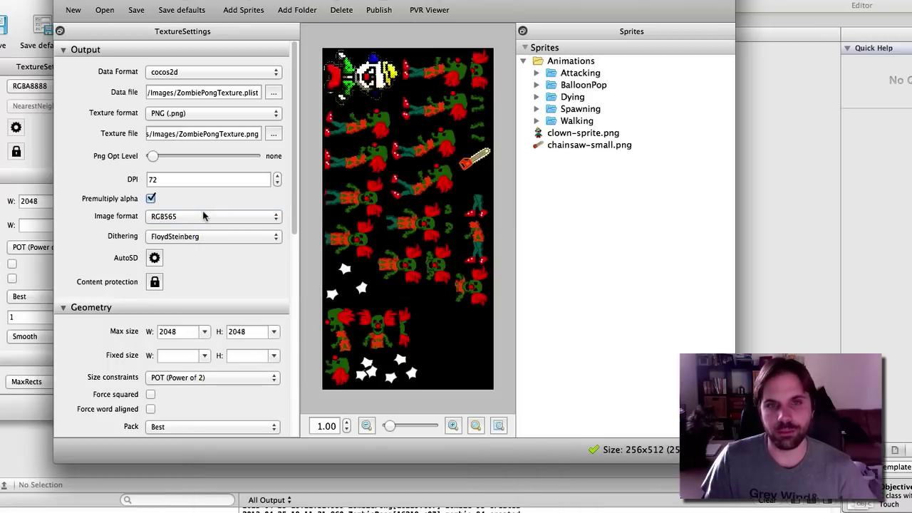
left_click(213, 216)
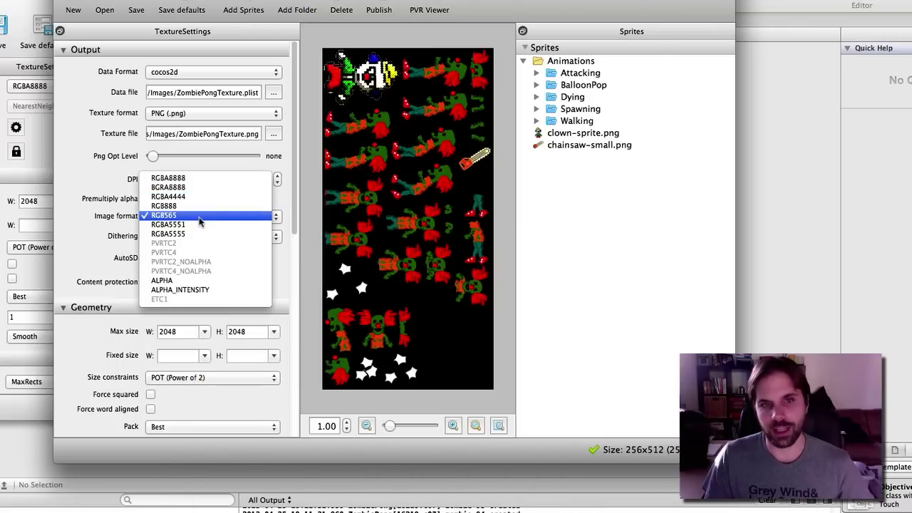
left_click(164, 215)
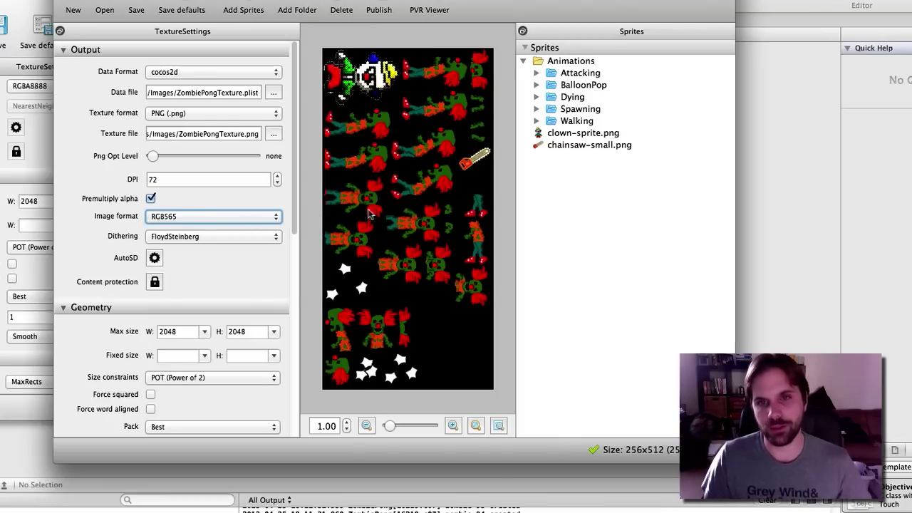
mouse_move(388, 239)
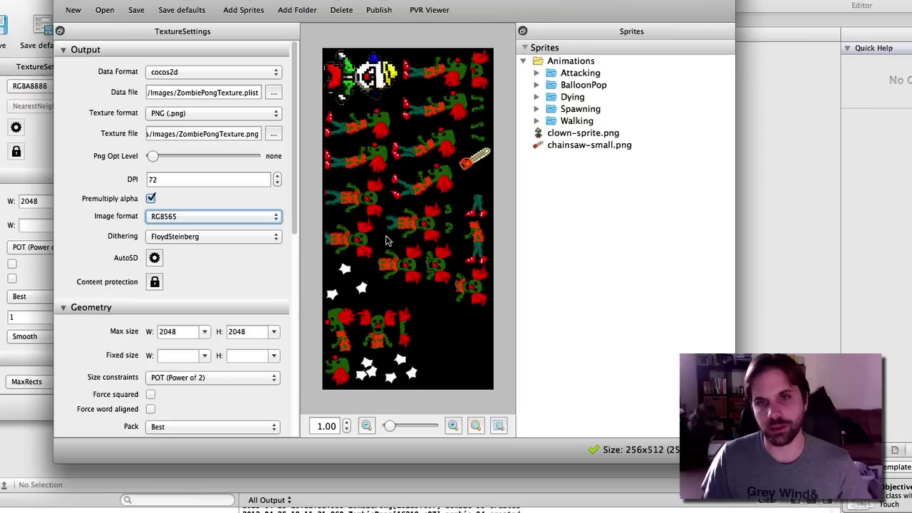
mouse_move(394, 192)
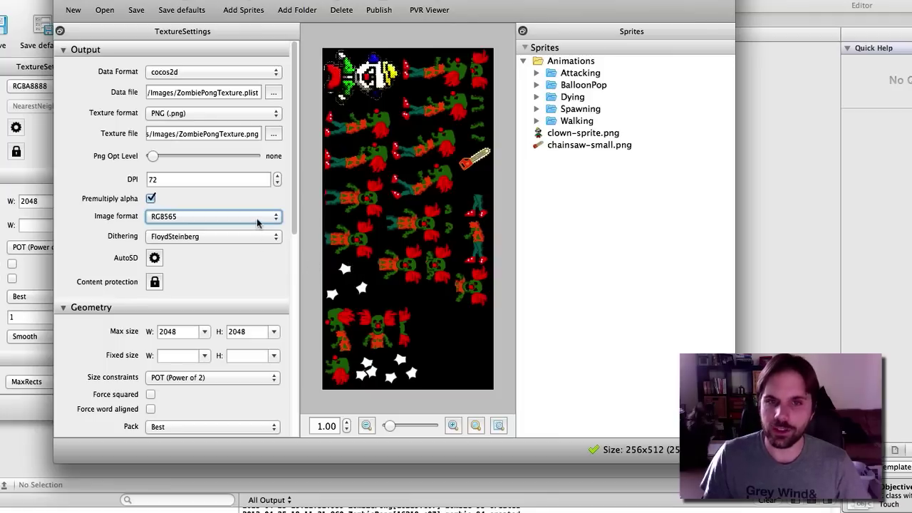
left_click(212, 217)
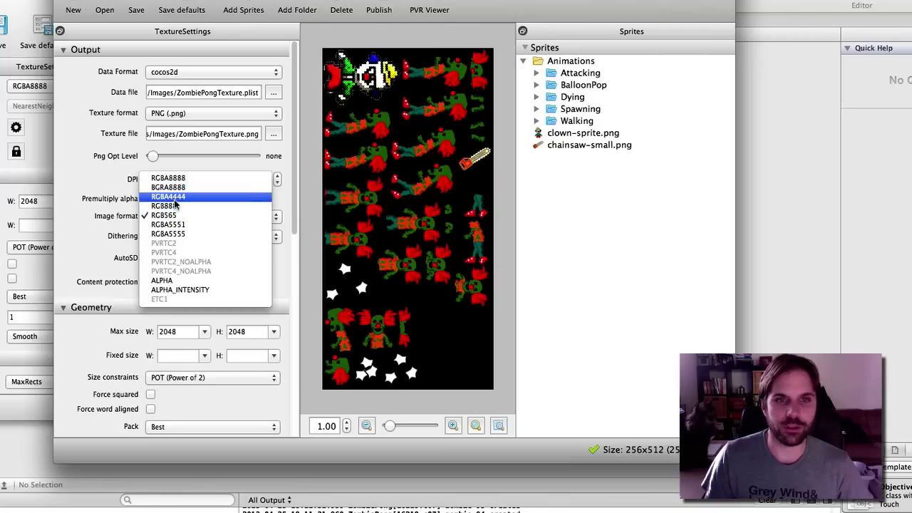
left_click(168, 197)
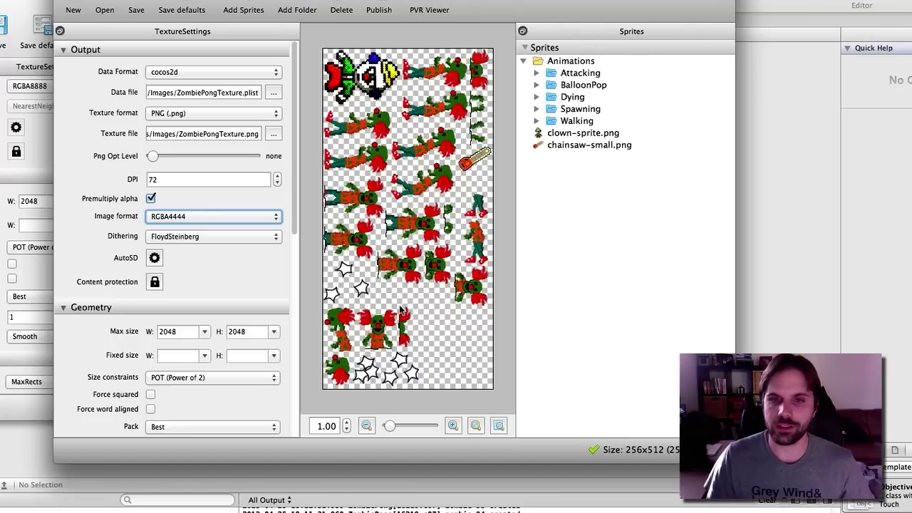
mouse_move(420, 353)
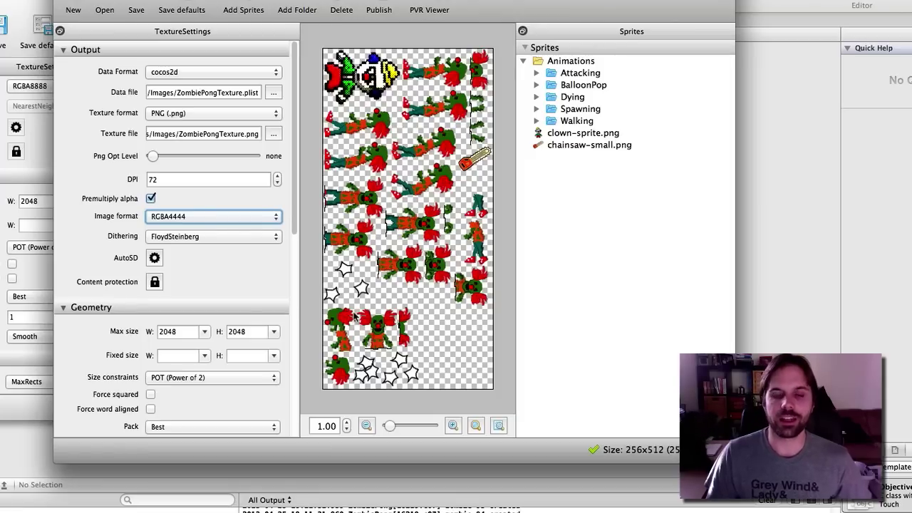
mouse_move(302, 292)
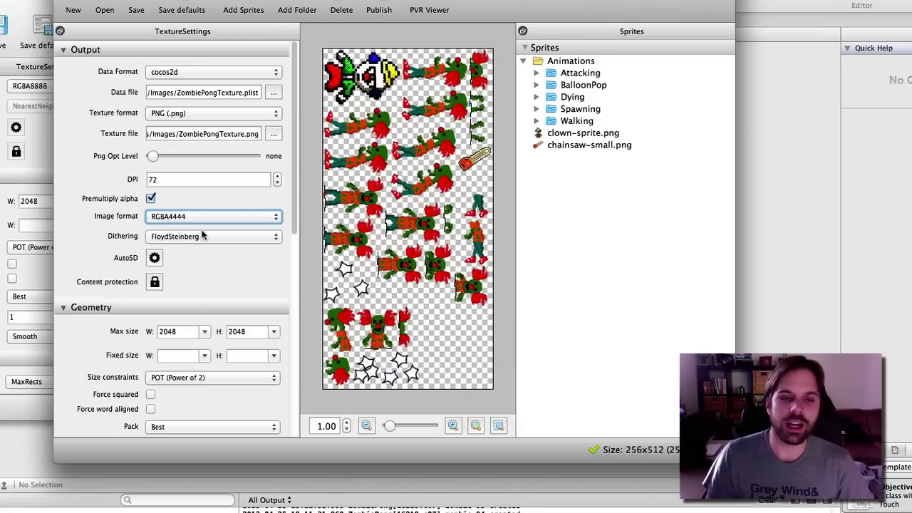
mouse_move(192, 236)
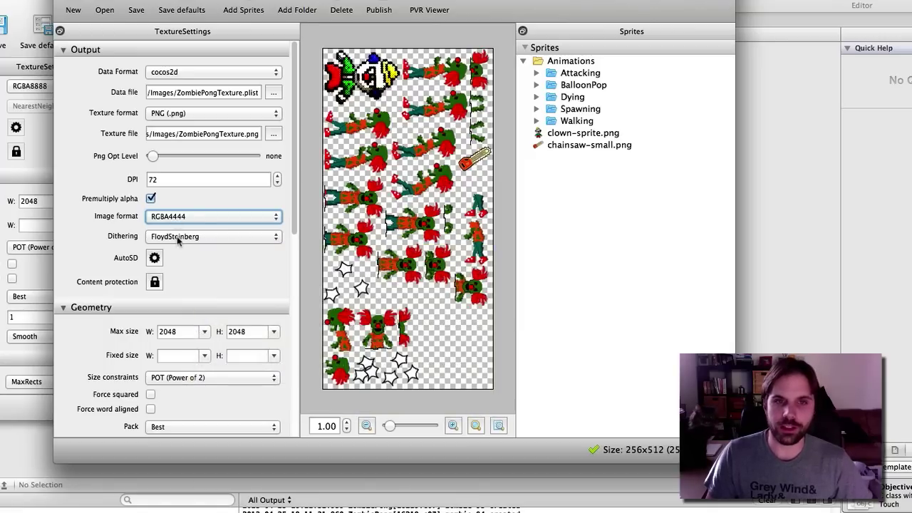
mouse_move(178, 236)
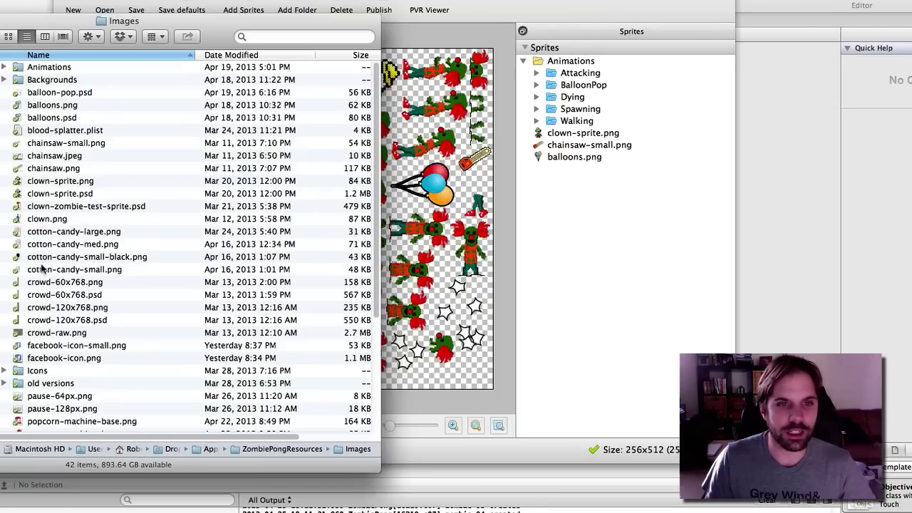
Add cotton-candy-small.png and facebook-icon.png to the sprite list, sheet growing to 2048x2048
left_click(74, 269)
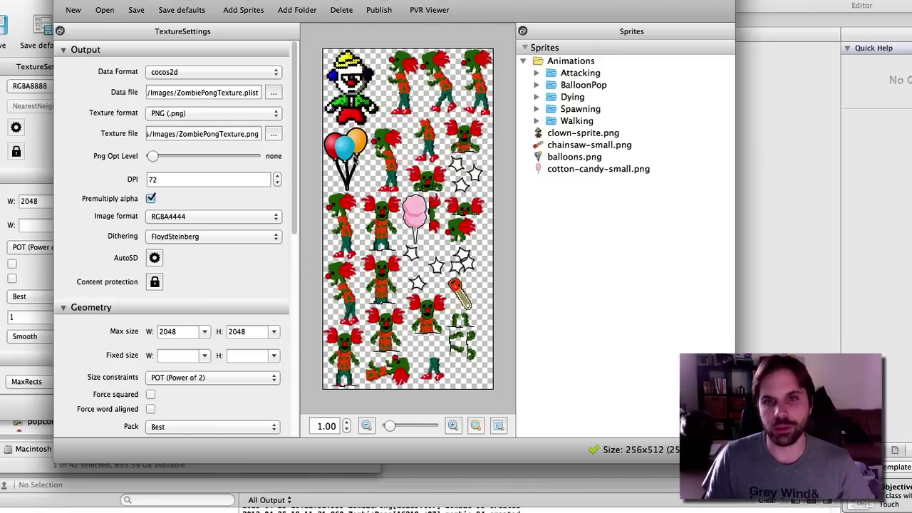
mouse_move(387, 128)
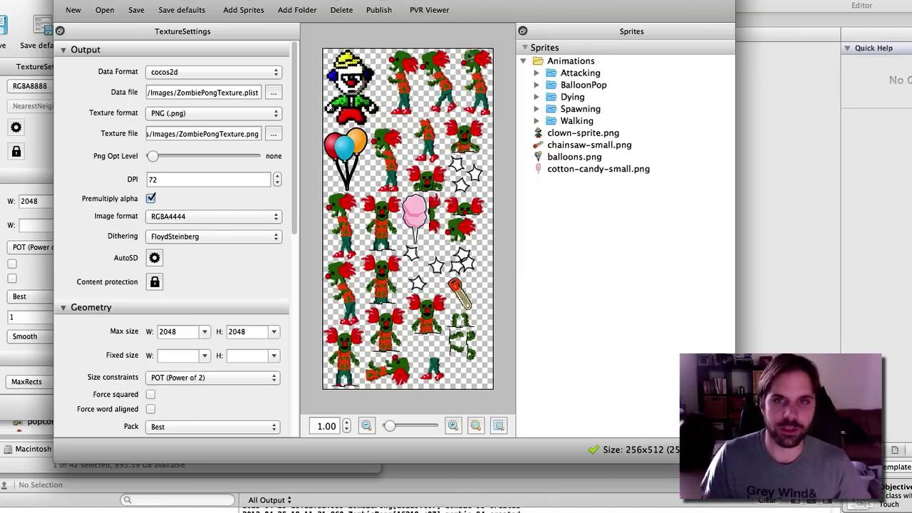
mouse_move(393, 245)
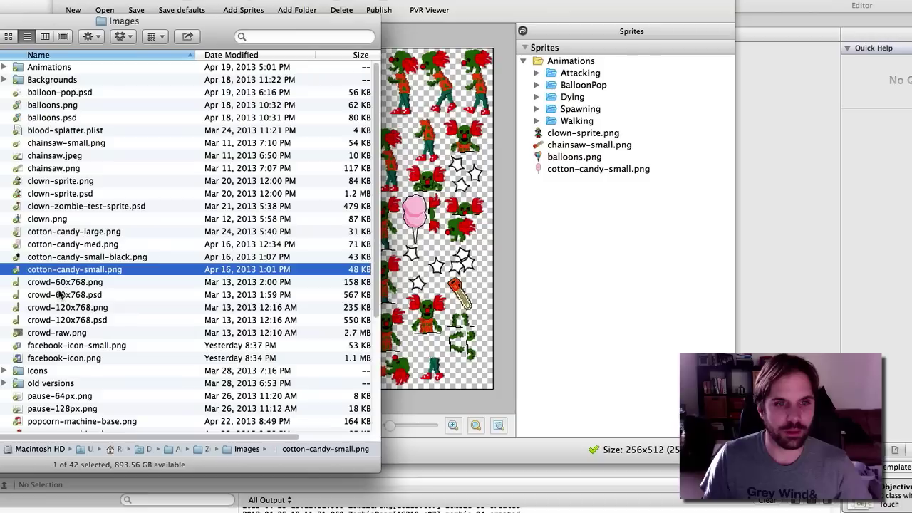
left_click(64, 358)
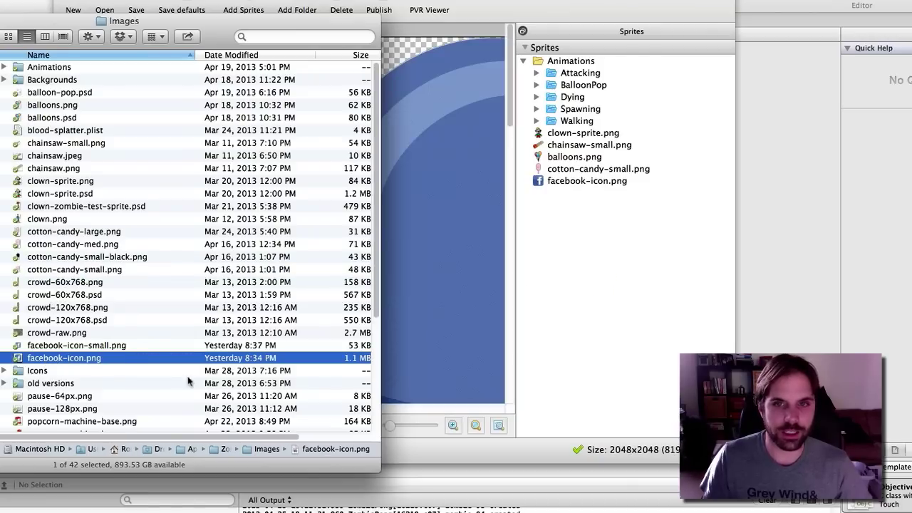
mouse_move(577, 188)
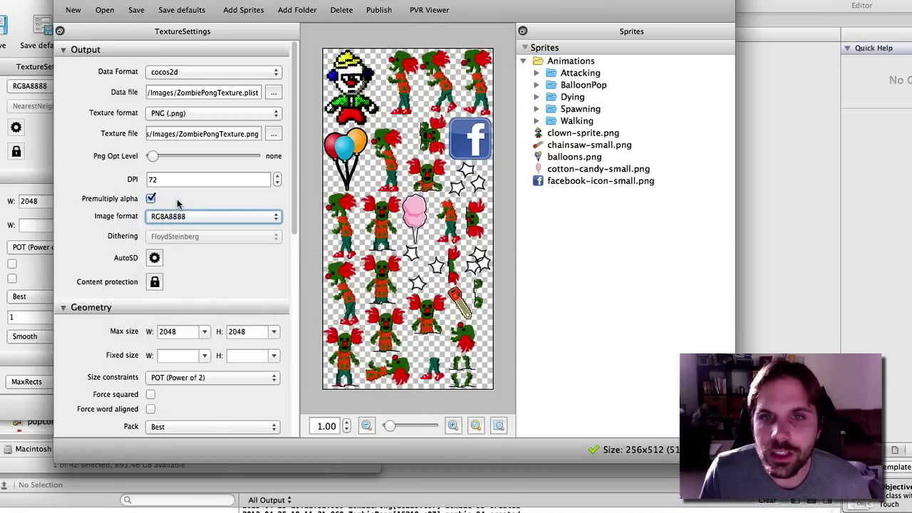
Try the RGBA4444 image format, then return the texture to RGBA8888
left_click(214, 217)
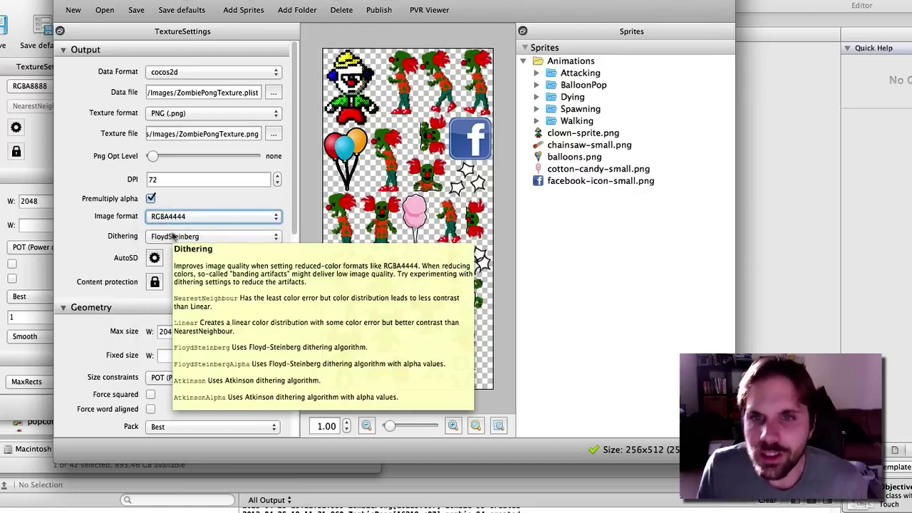
left_click(212, 216)
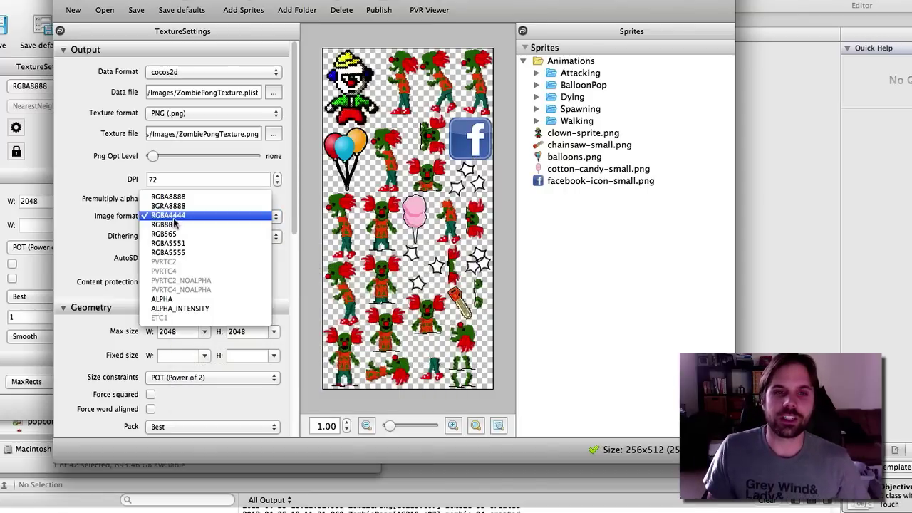
left_click(168, 197)
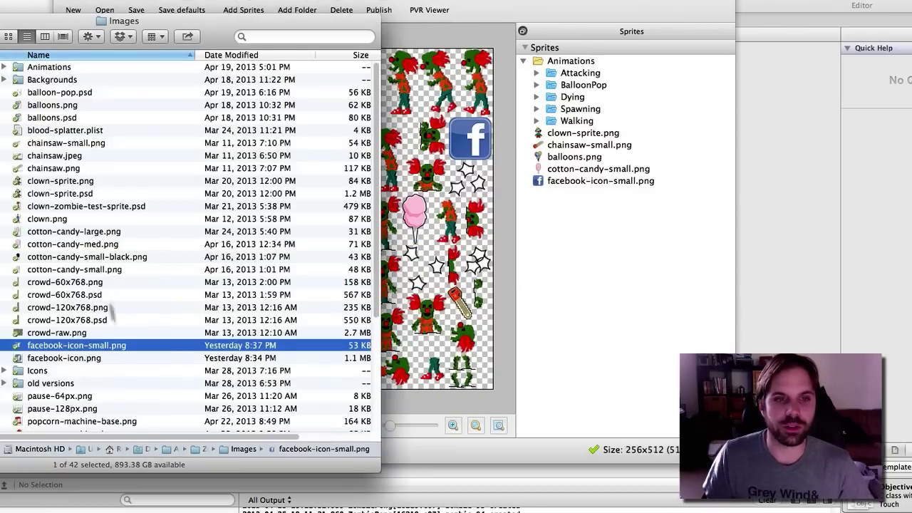
Add popcorn machine base and lever, ticket and twitter-icon-small.png, removing the oversized Twitter icon, then enter Backgrounds
scroll("down", 3)
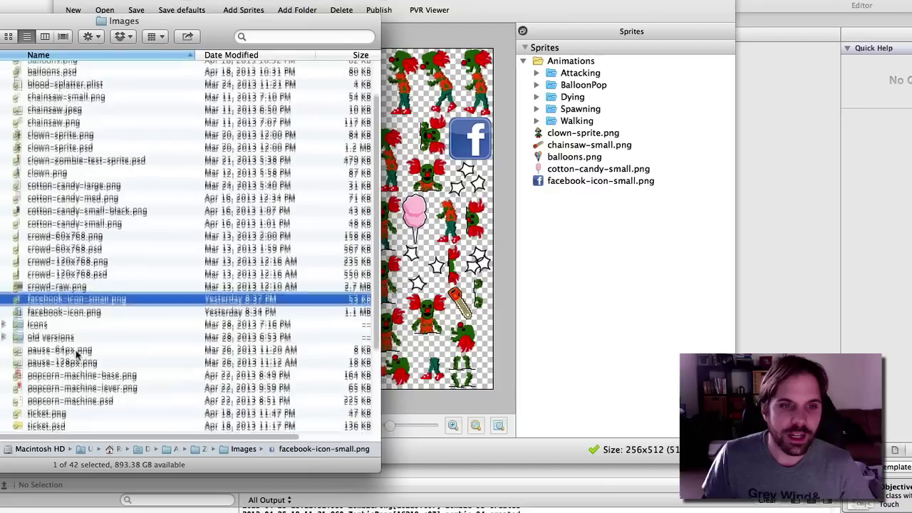
left_click(83, 350)
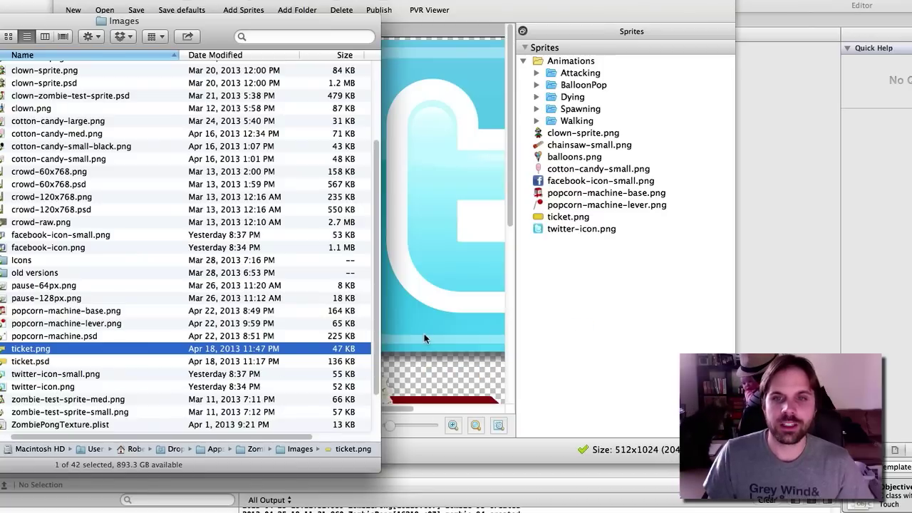
left_click(581, 228)
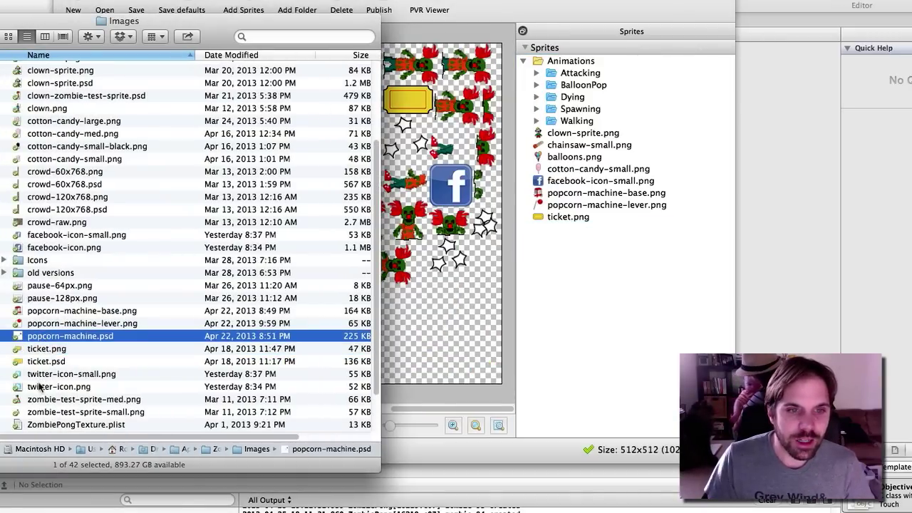
left_click(71, 373)
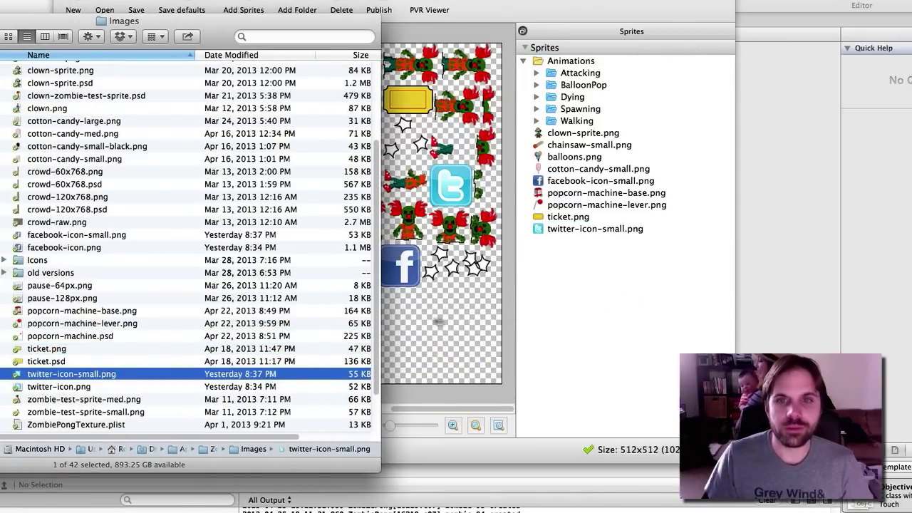
scroll("down", 3)
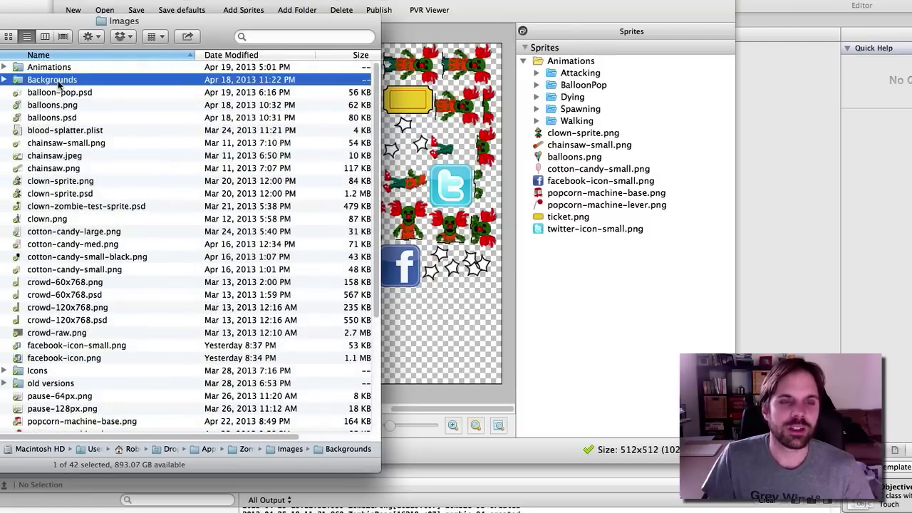
double_click(51, 80)
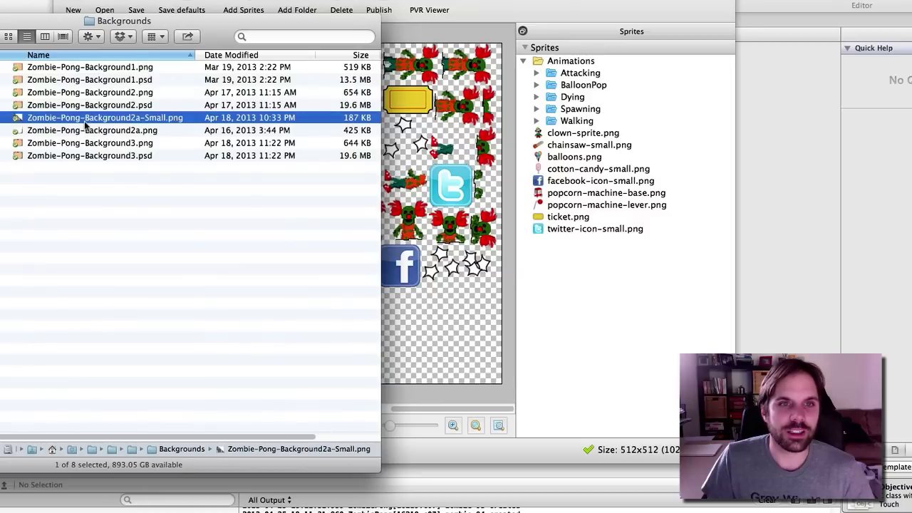
mouse_move(69, 123)
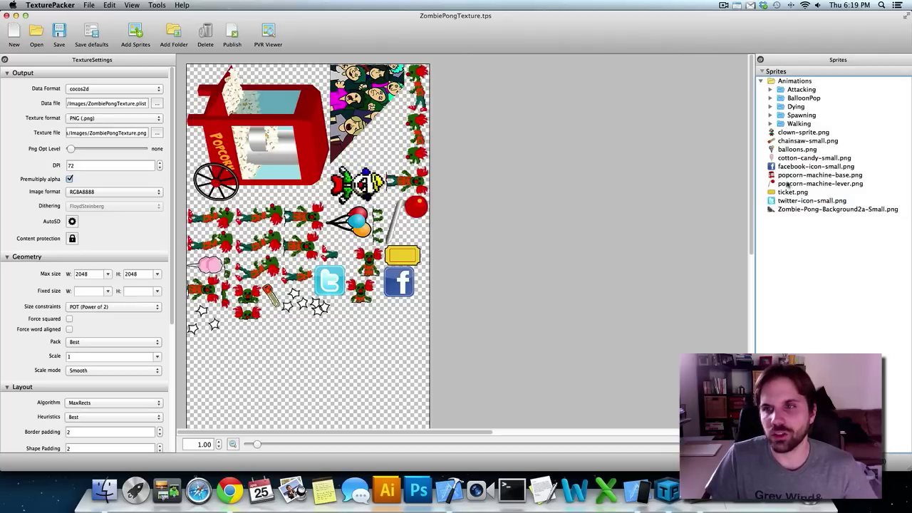
Add Zombie-Pong-Background2a-Small.png so everything packs on a 512x512 sheet
left_click(820, 174)
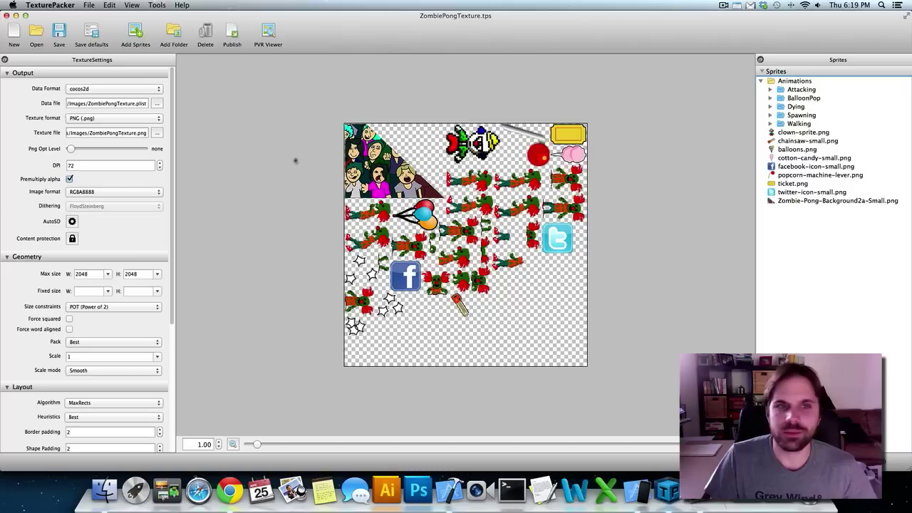
mouse_move(331, 172)
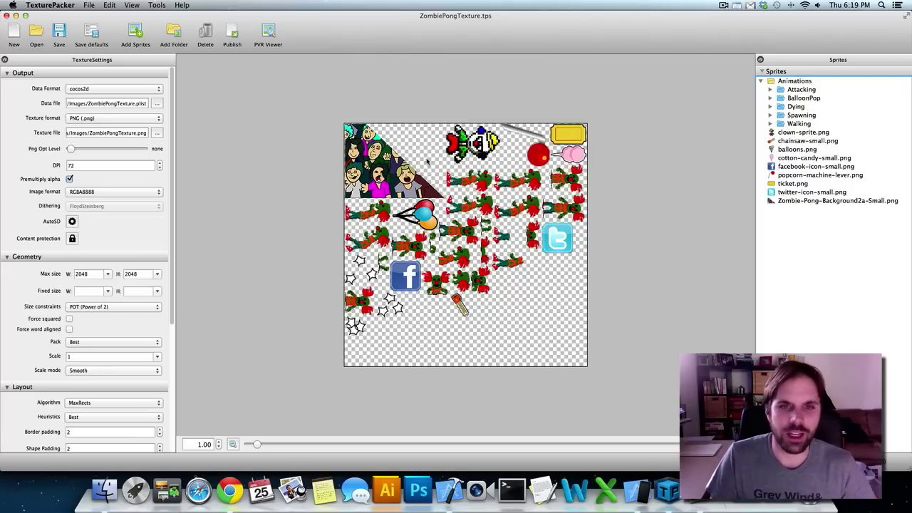
mouse_move(208, 299)
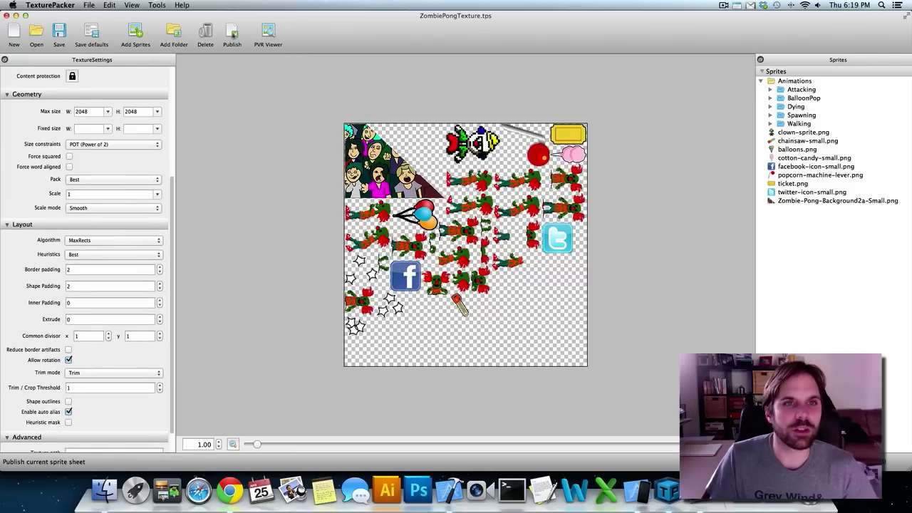
Publish the ZombiePongTexture sheet with its cocos2d plist and dismiss the report
left_click(231, 34)
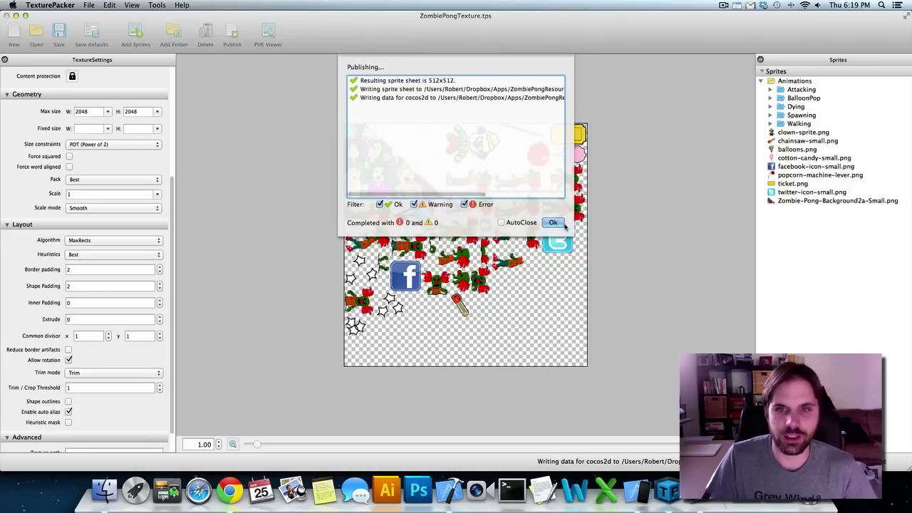
left_click(553, 222)
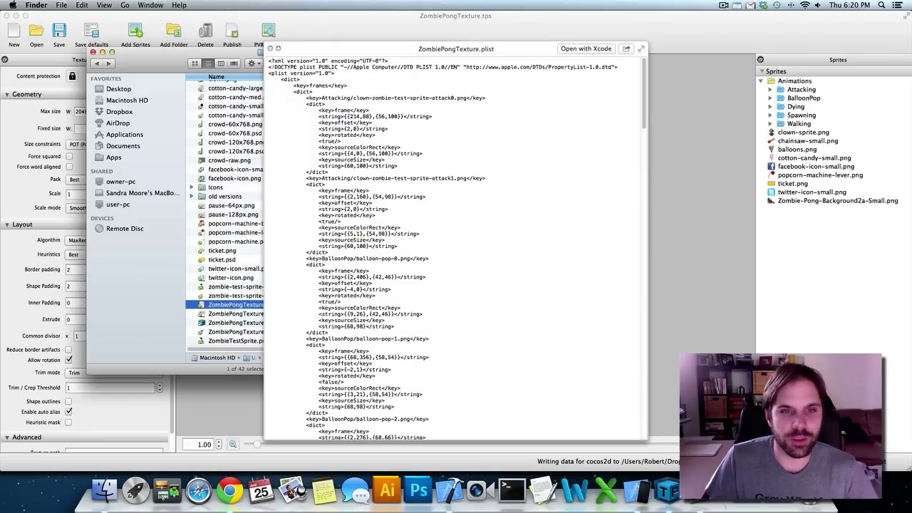
Scroll through the sprite frame entries in the ZombiePongTexture.plist Quick Look preview
scroll("down", 3)
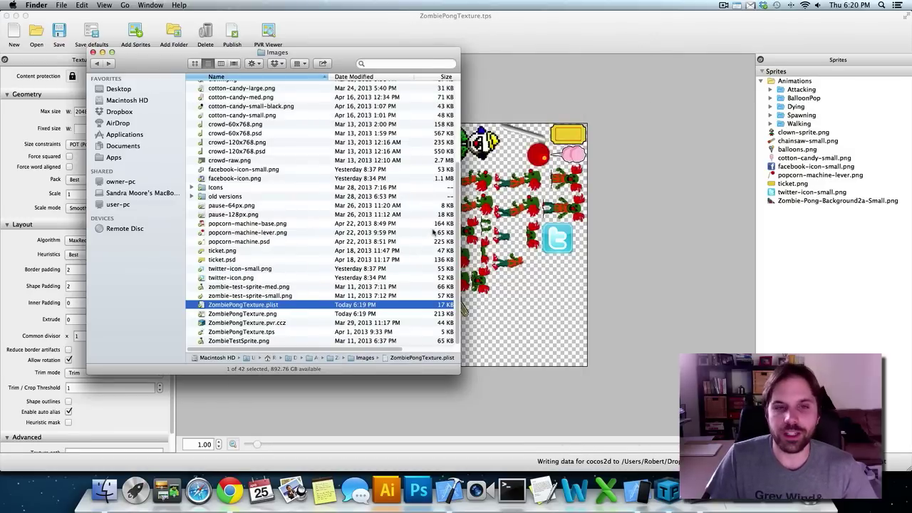
mouse_move(626, 205)
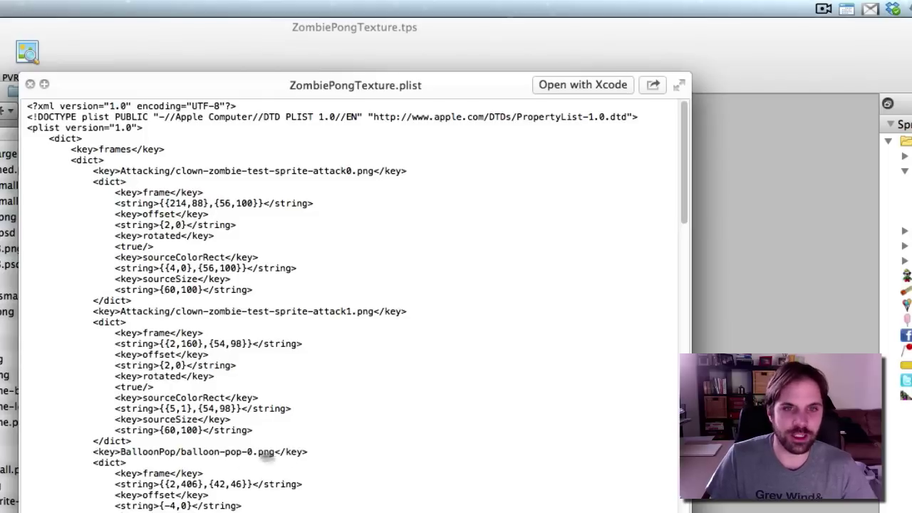
mouse_move(174, 470)
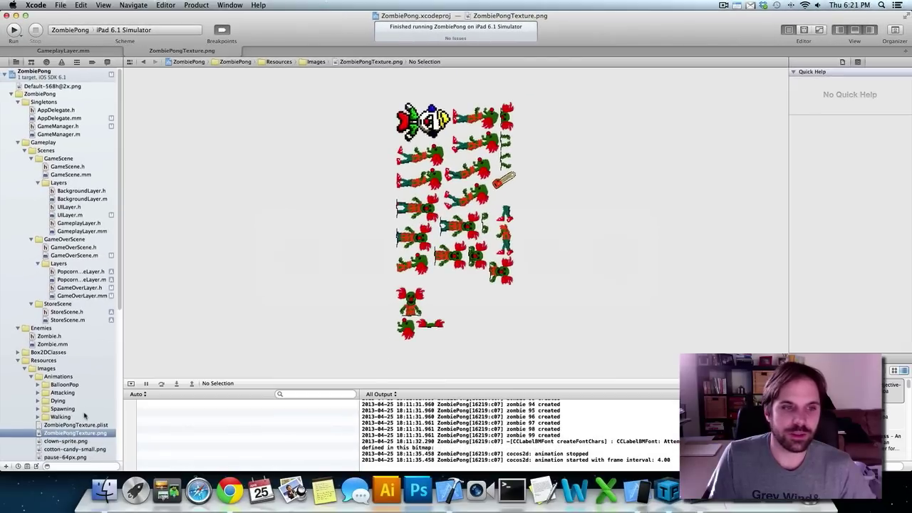
Add ZombiePongTexture.plist and .png to the Images group and view the new atlas image
scroll("down", 3)
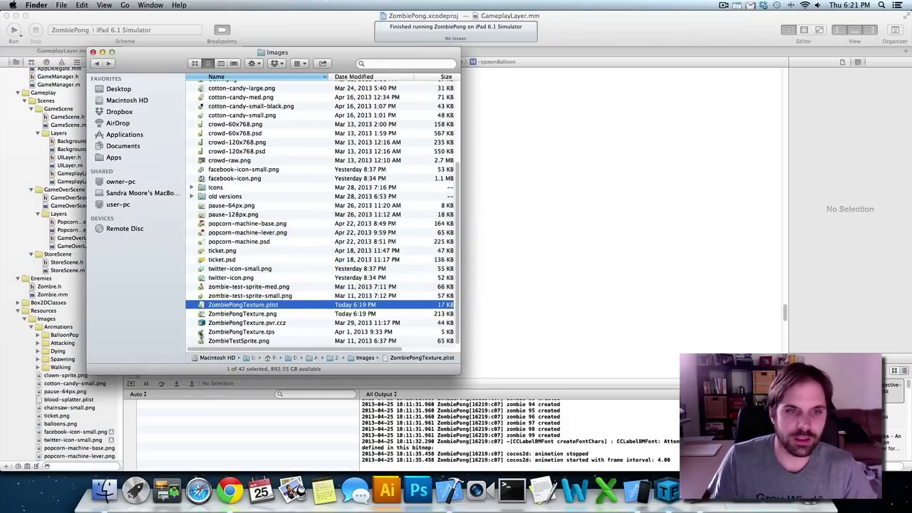
left_click(242, 313)
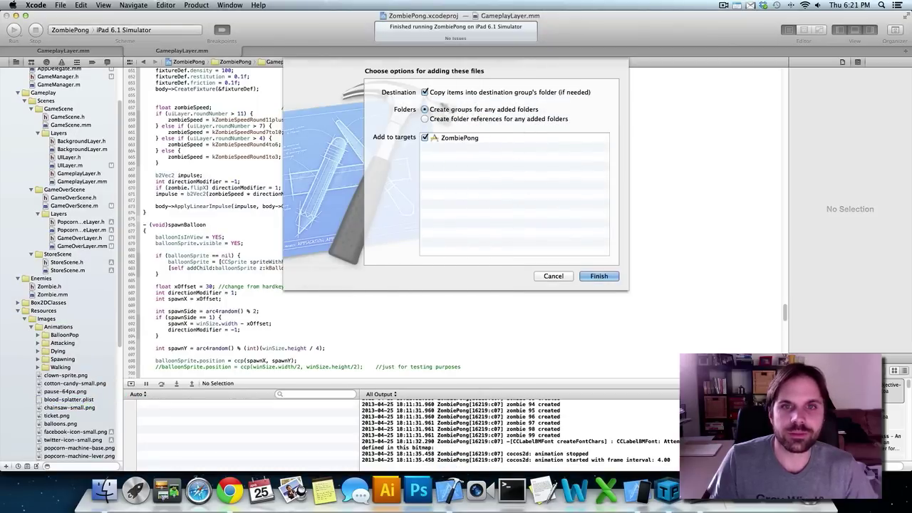
left_click(598, 277)
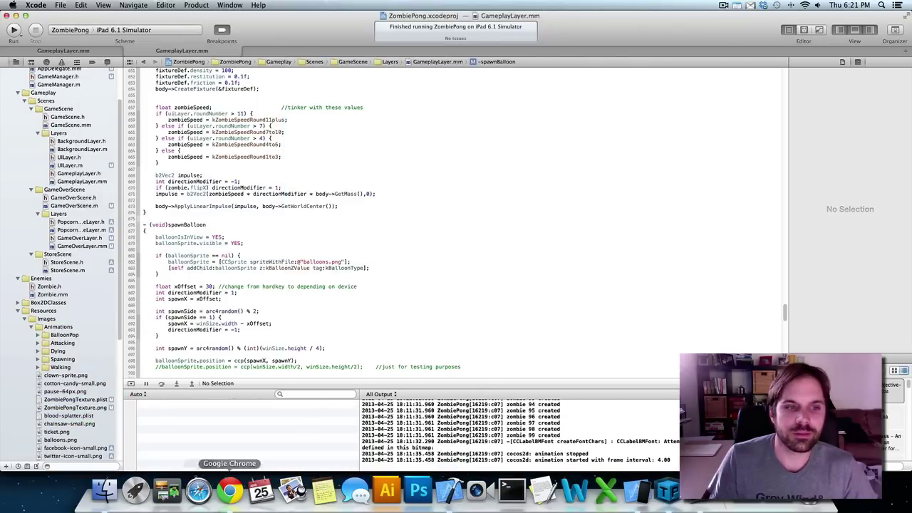
left_click(77, 407)
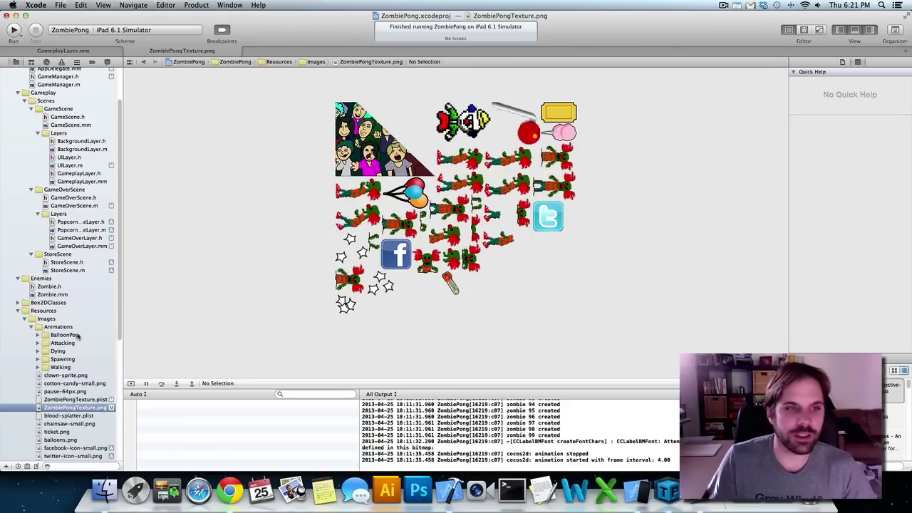
In spawnBalloon, create the sprite with spriteWithSpriteFrameName:@"balloons.png" and comment out the spriteWithFile line
left_click(78, 256)
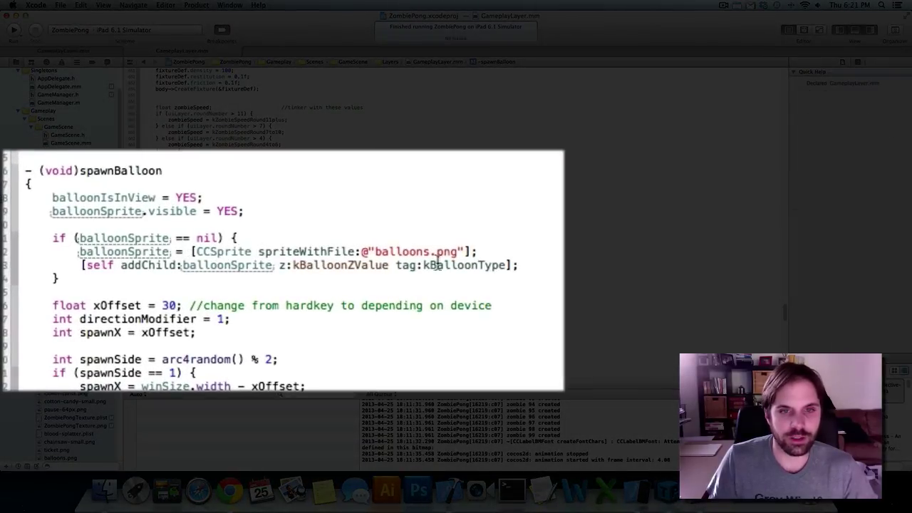
type("balloonSprite = [CCSprite sprit")
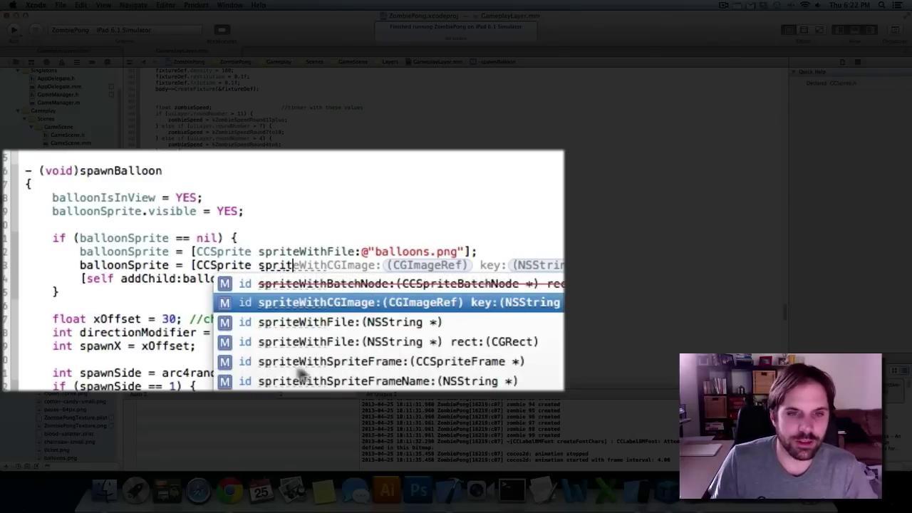
mouse_move(356, 381)
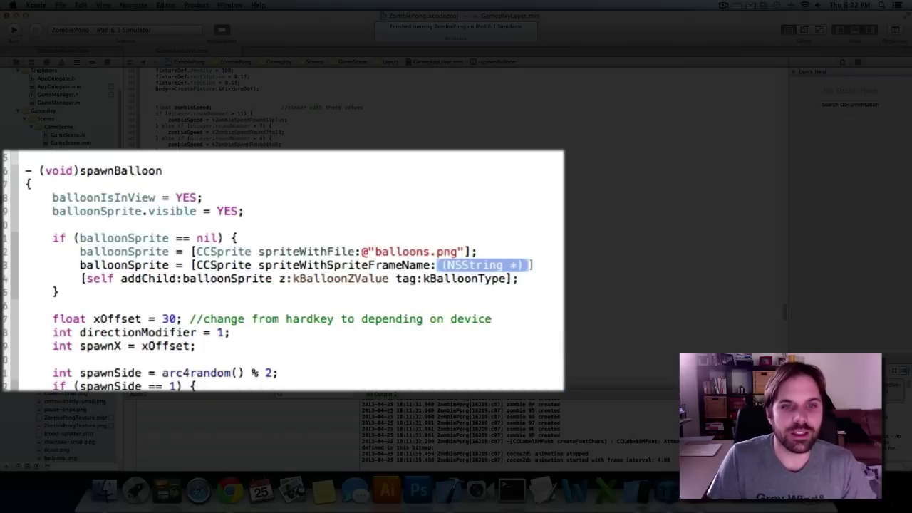
type("@\"\"")
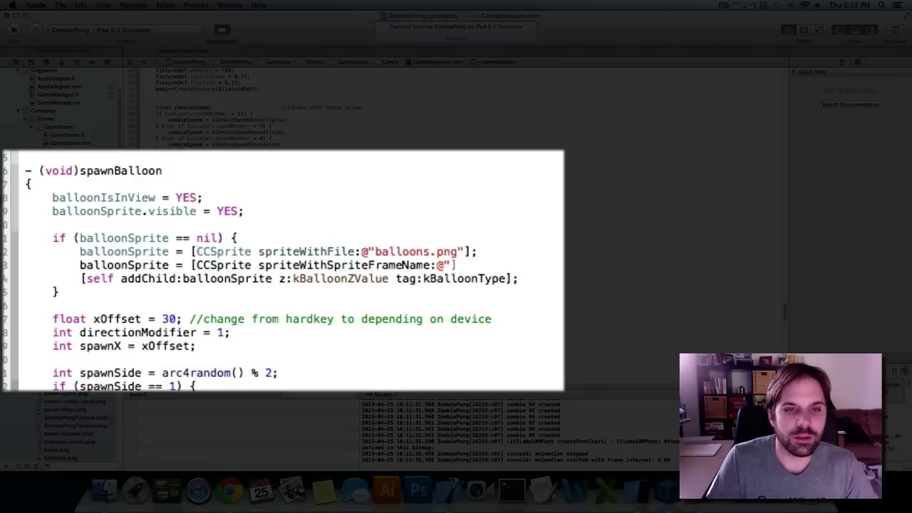
type("balloons.png\"")
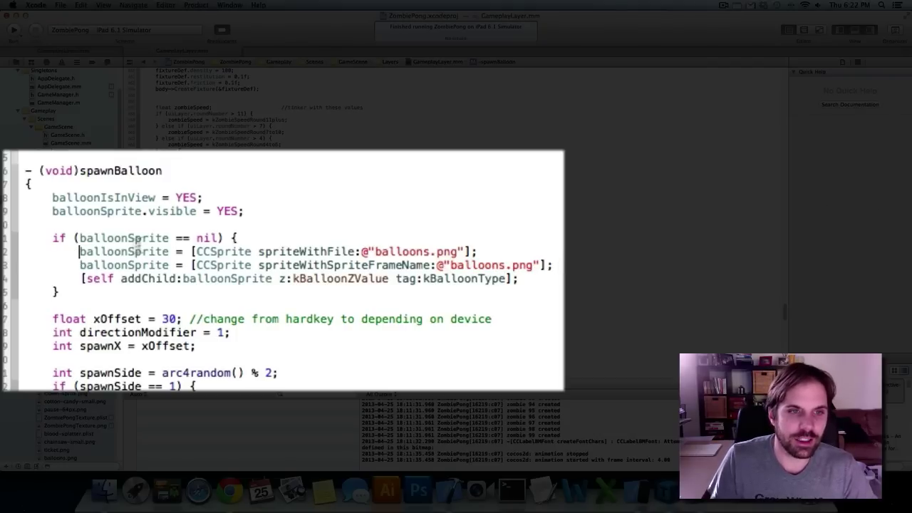
type("//")
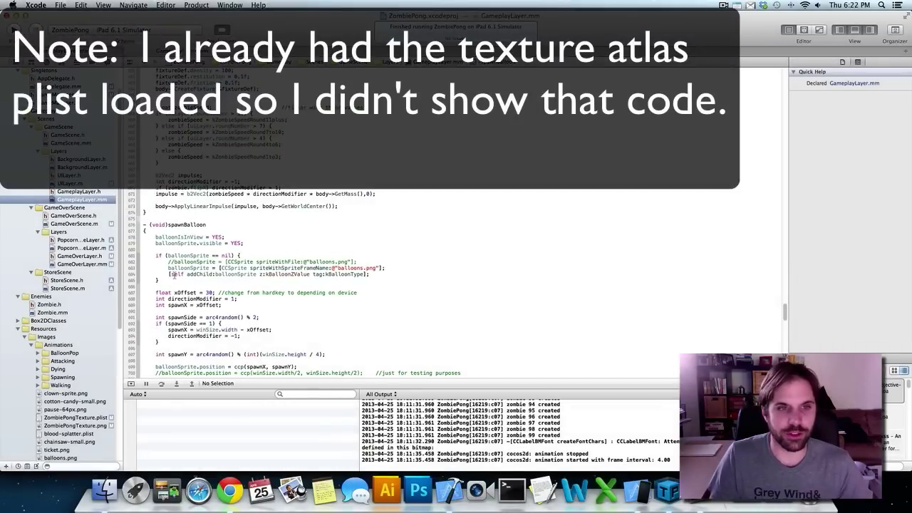
Select ZombiePongTexture.png in the Project Navigator to show the packed atlas again
double_click(177, 274)
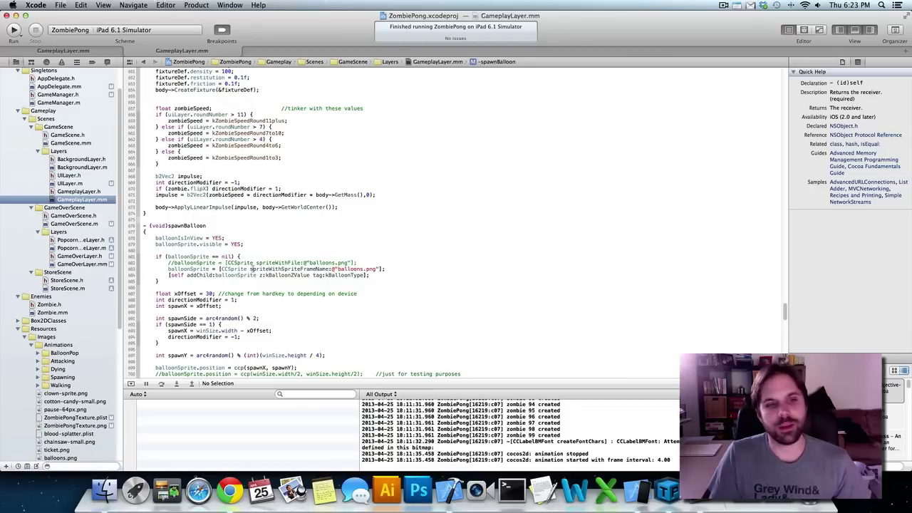
left_click(74, 416)
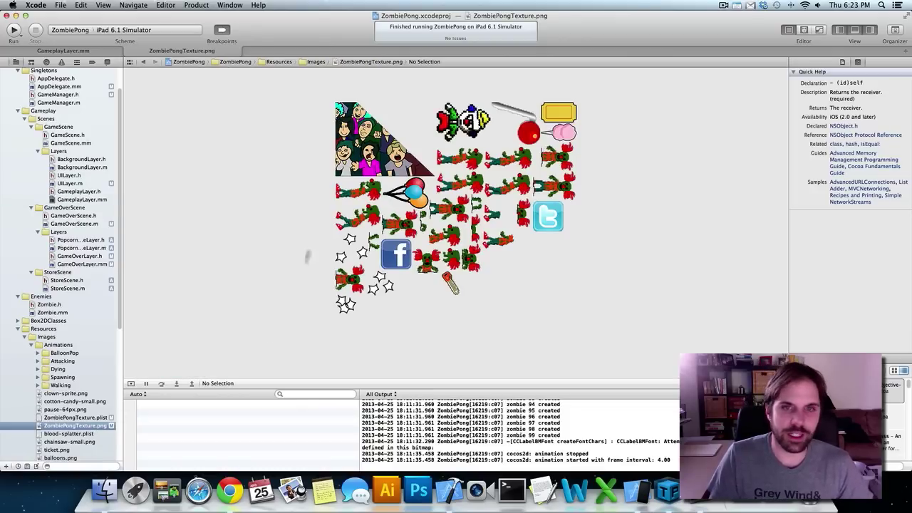
mouse_move(376, 320)
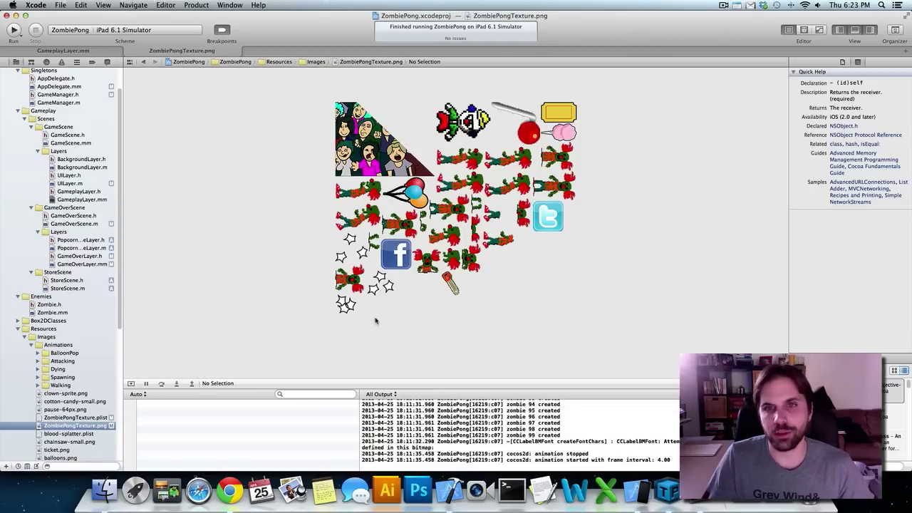